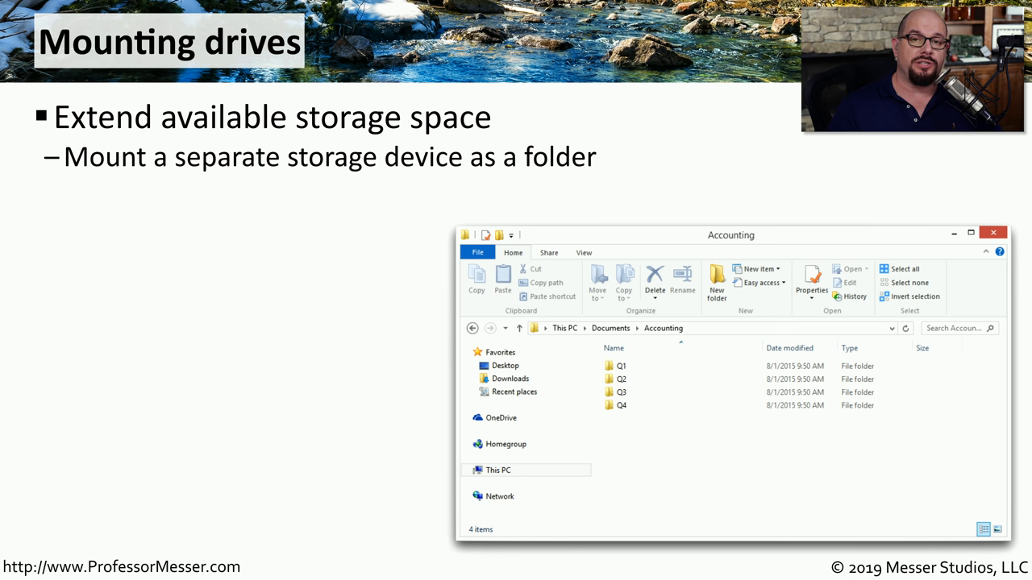
mouse_move(158, 90)
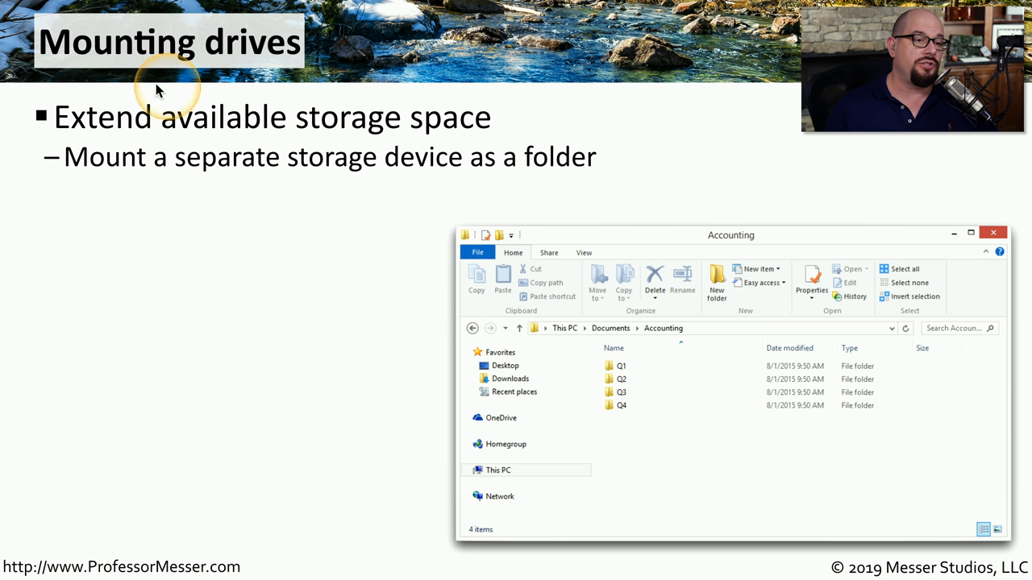
mouse_move(171, 169)
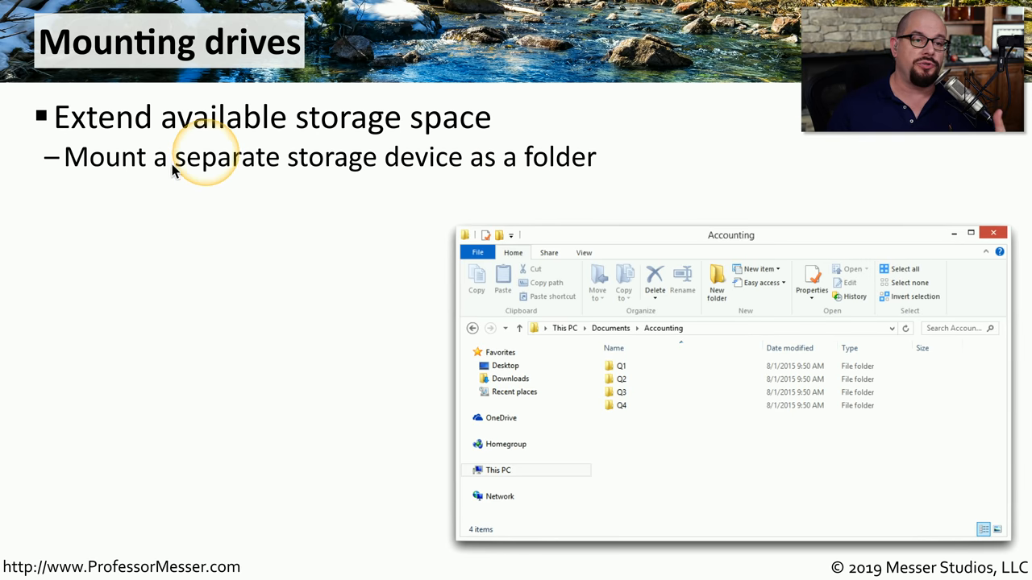
mouse_move(379, 153)
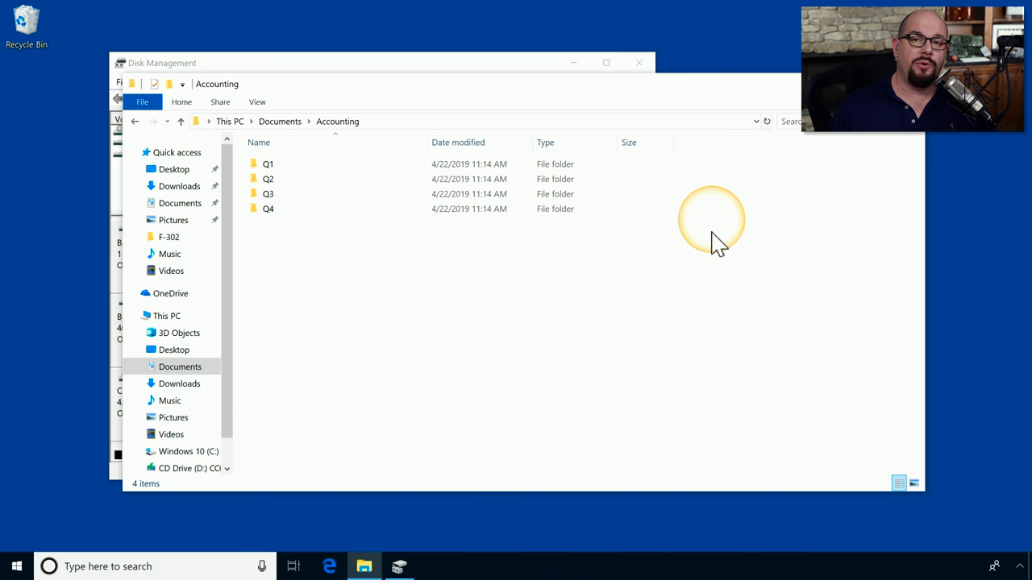
Bring Disk Management to the front showing the 119.98 GB New Volume on Disk 0
click(268, 210)
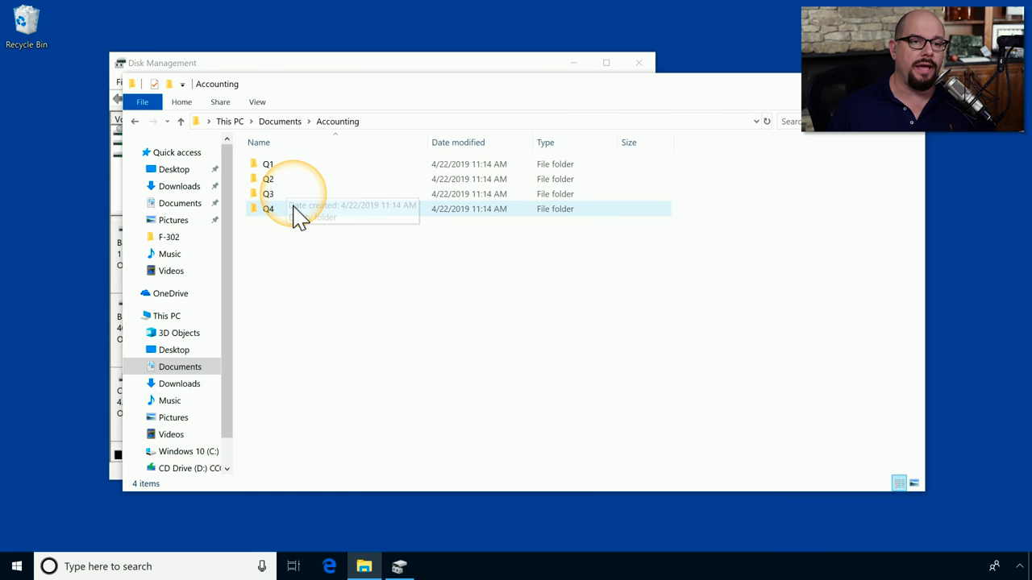
mouse_move(358, 291)
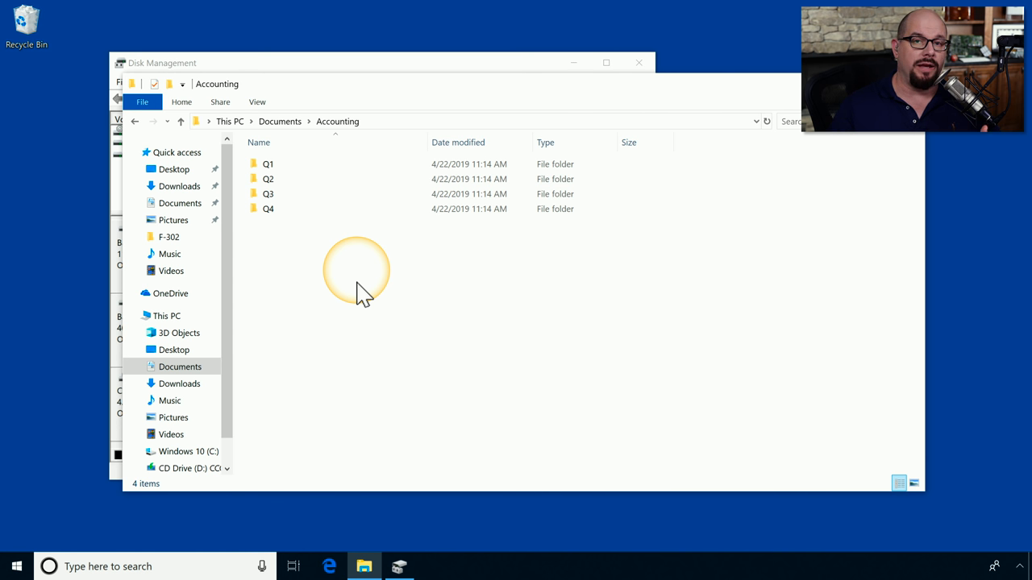
mouse_move(423, 245)
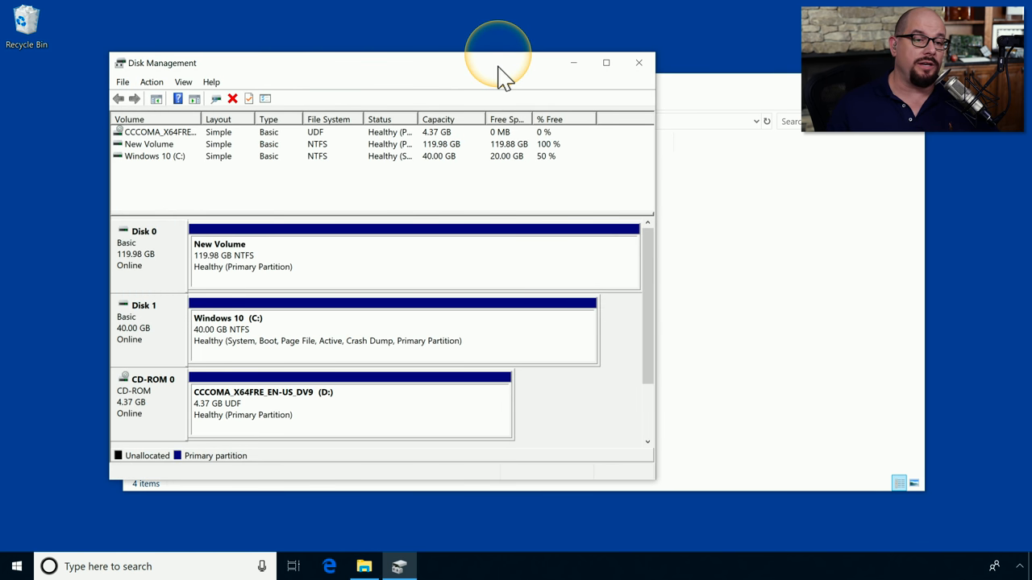
mouse_move(209, 271)
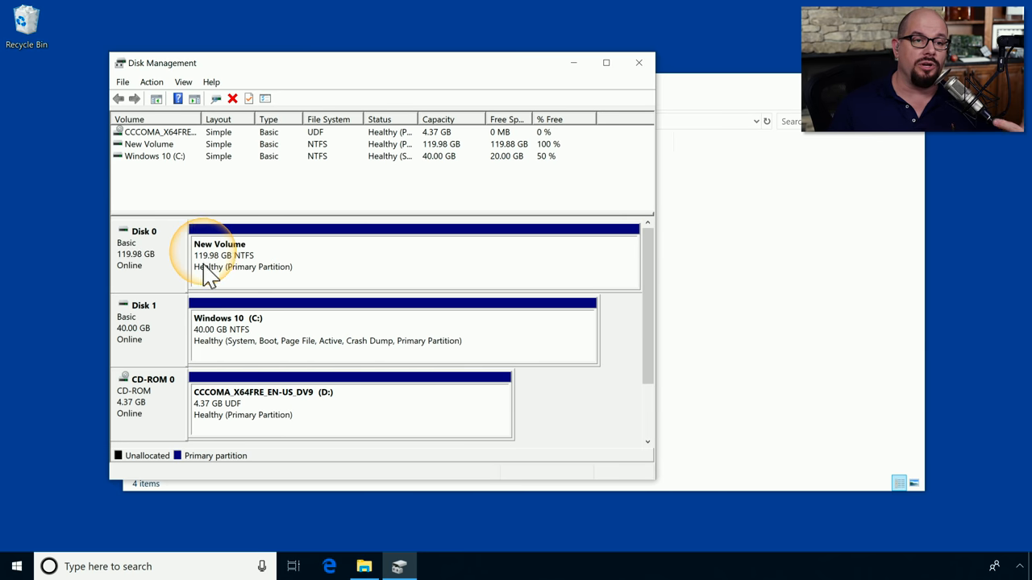
mouse_move(268, 271)
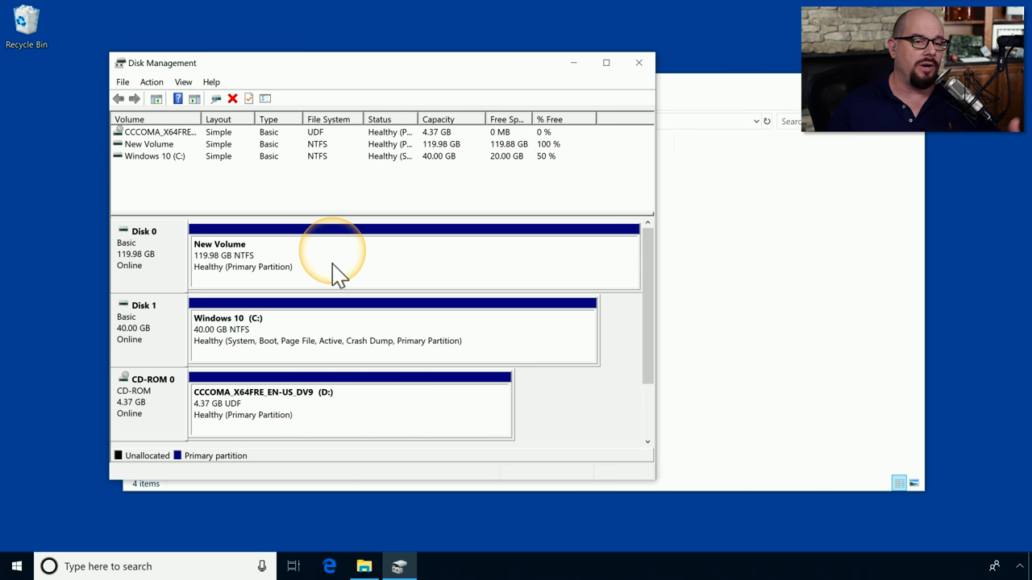
Start adding an access path for New Volume that mounts it into an empty NTFS folder
right_click(336, 250)
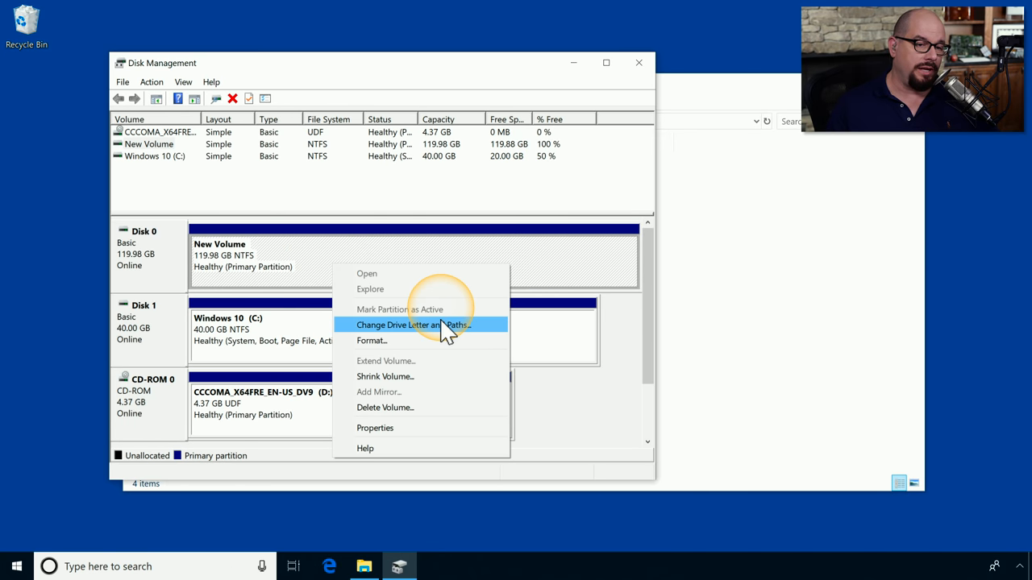
click(413, 325)
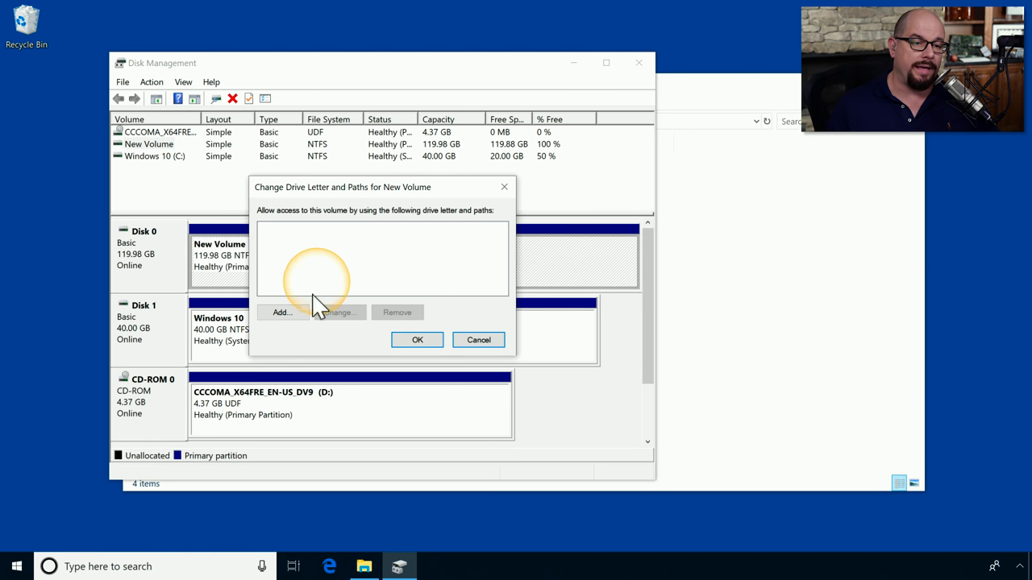
click(280, 313)
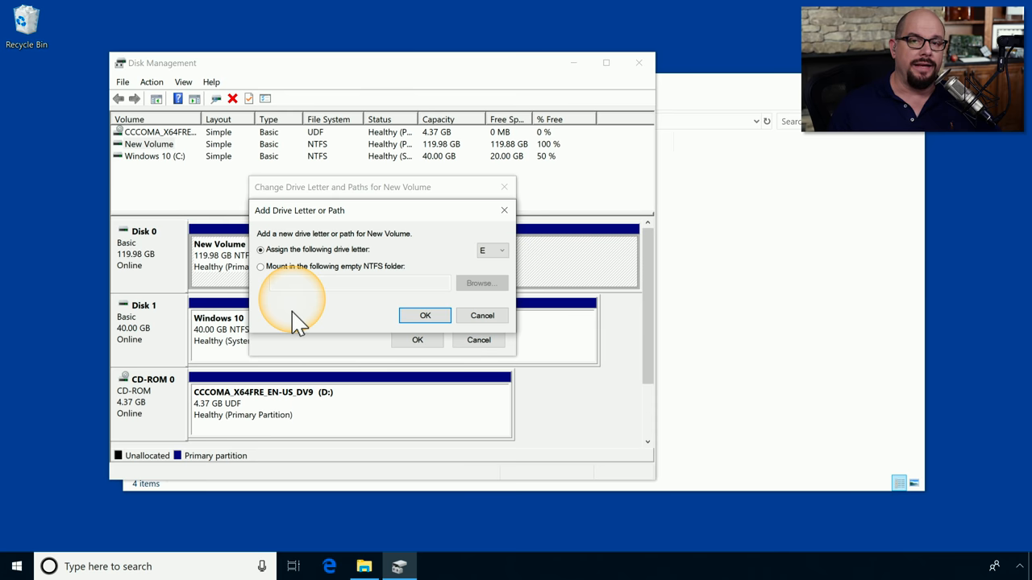
mouse_move(355, 266)
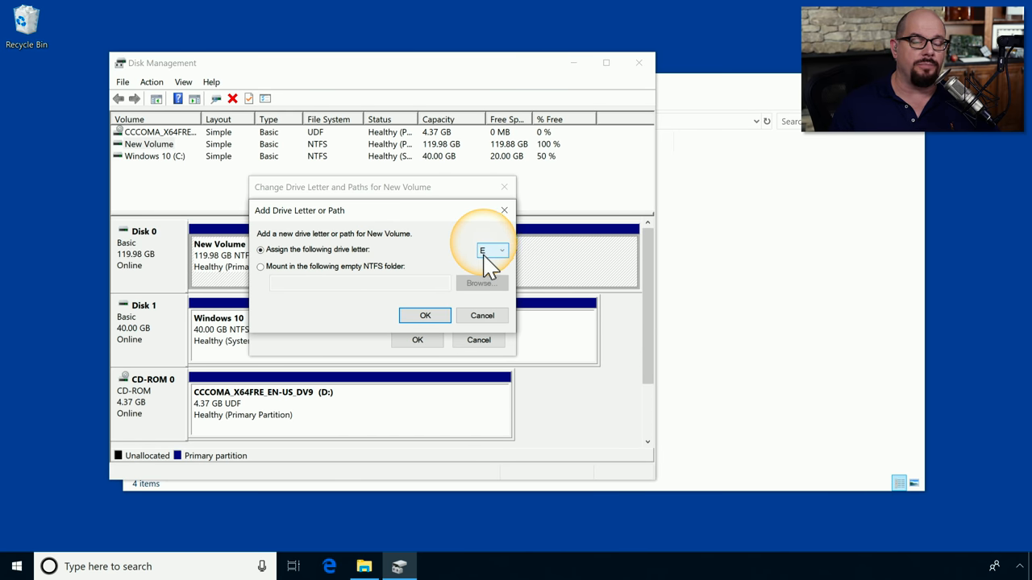
click(262, 266)
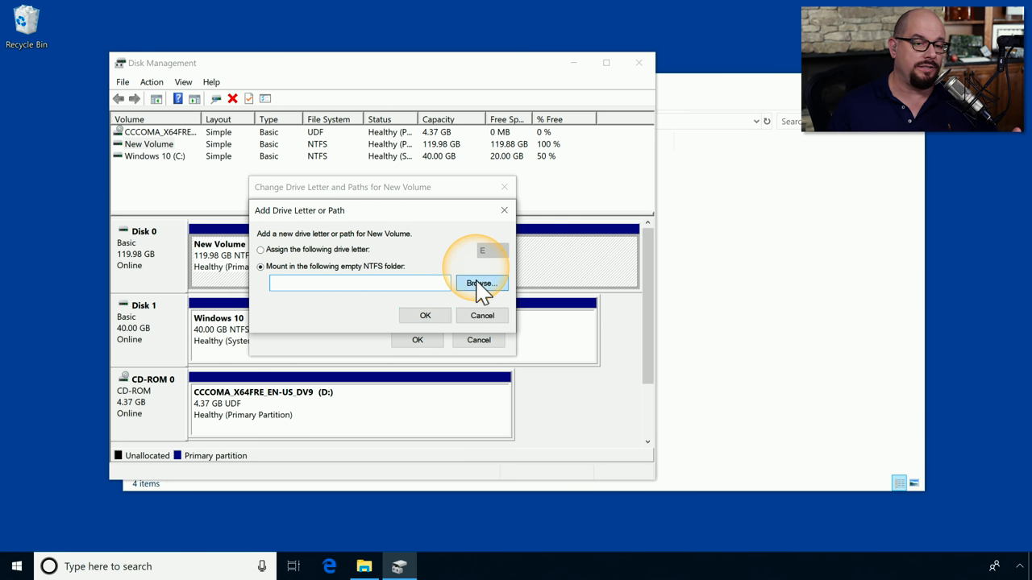
click(480, 284)
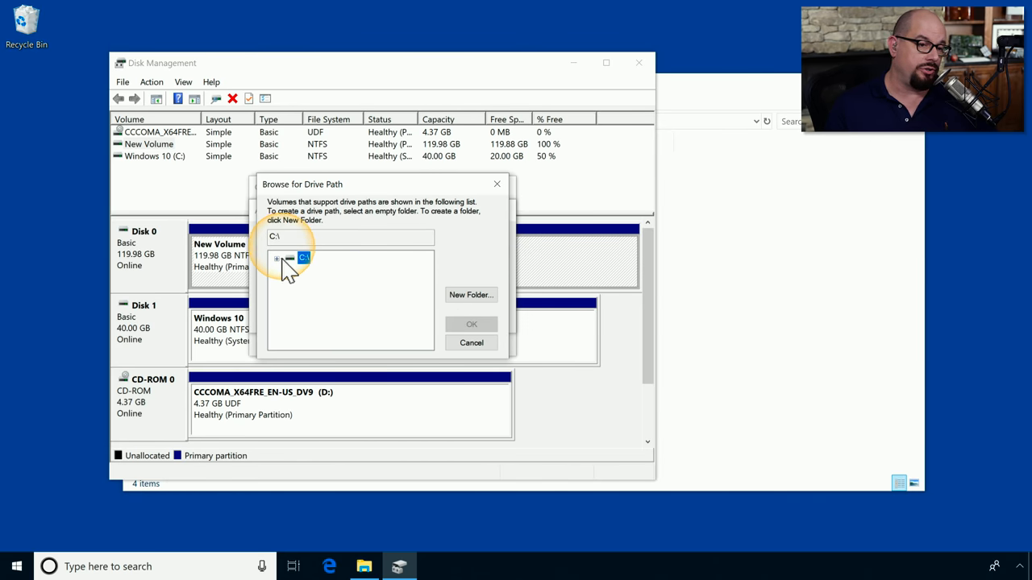
Create a new Year End folder under Documents\Accounting on C: and choose it as the mount folder
click(277, 258)
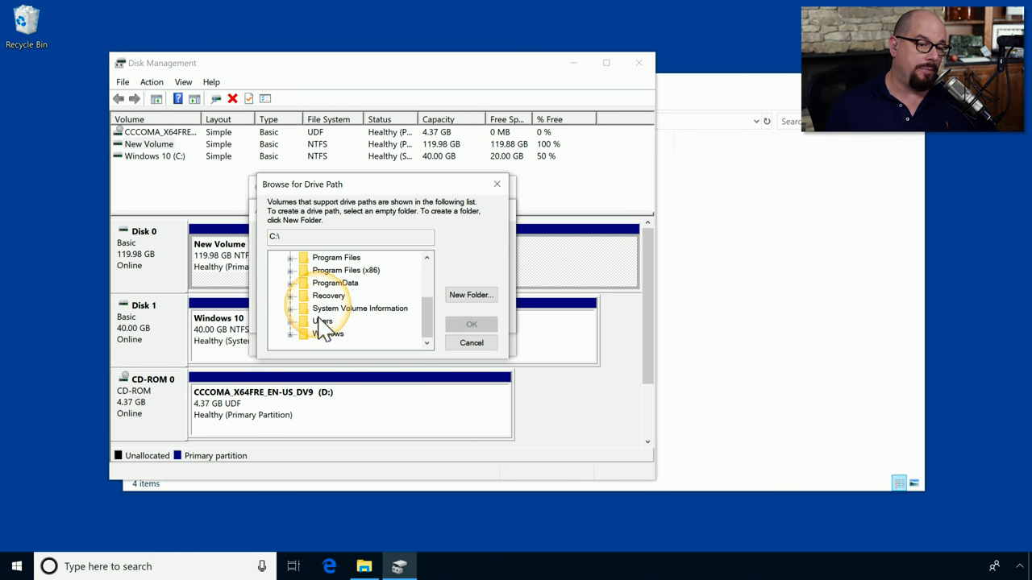
double_click(322, 321)
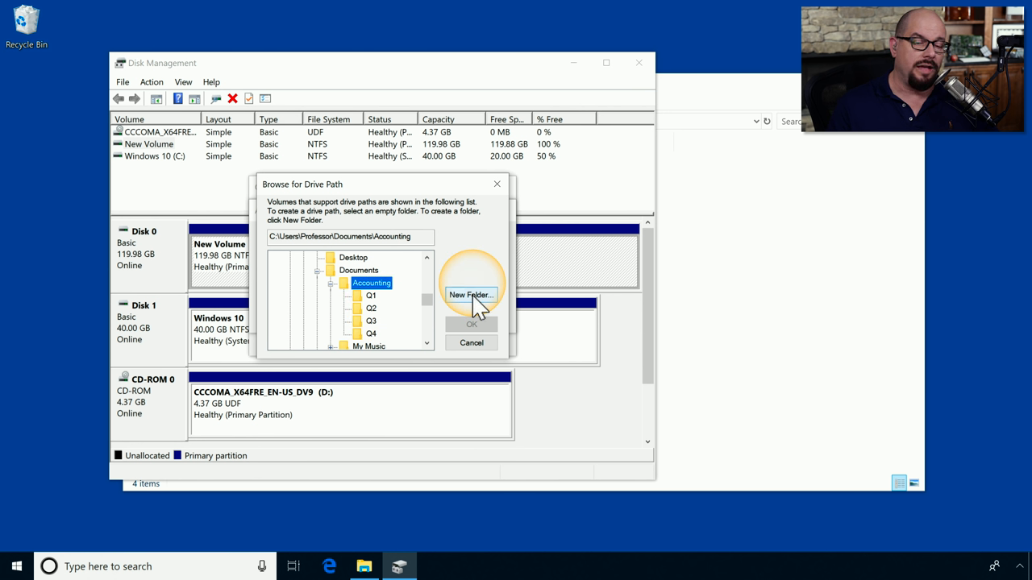
click(471, 293)
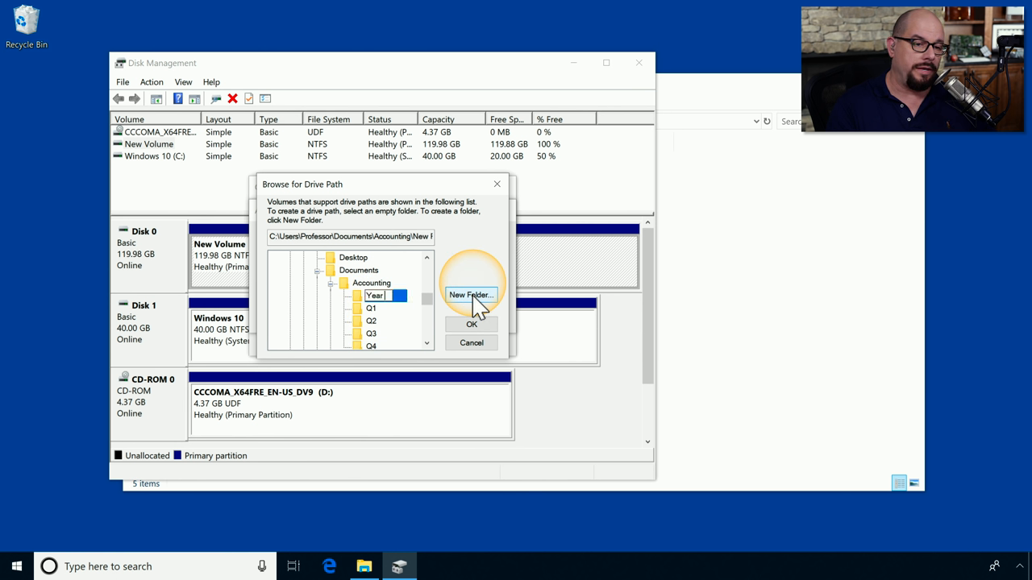
click(471, 323)
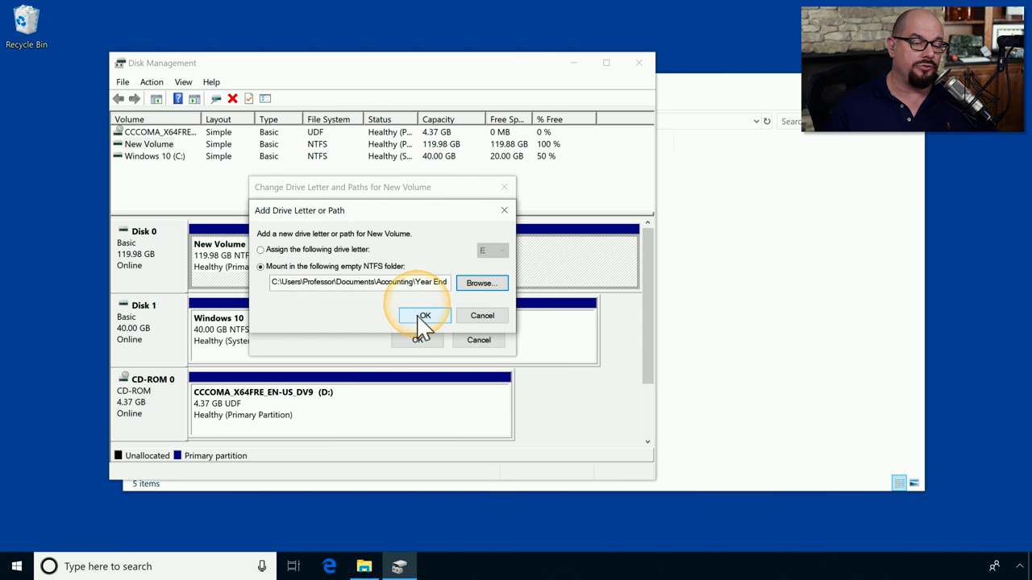
Confirm the Year End mount path and return to the disk overview for New Volume
click(426, 315)
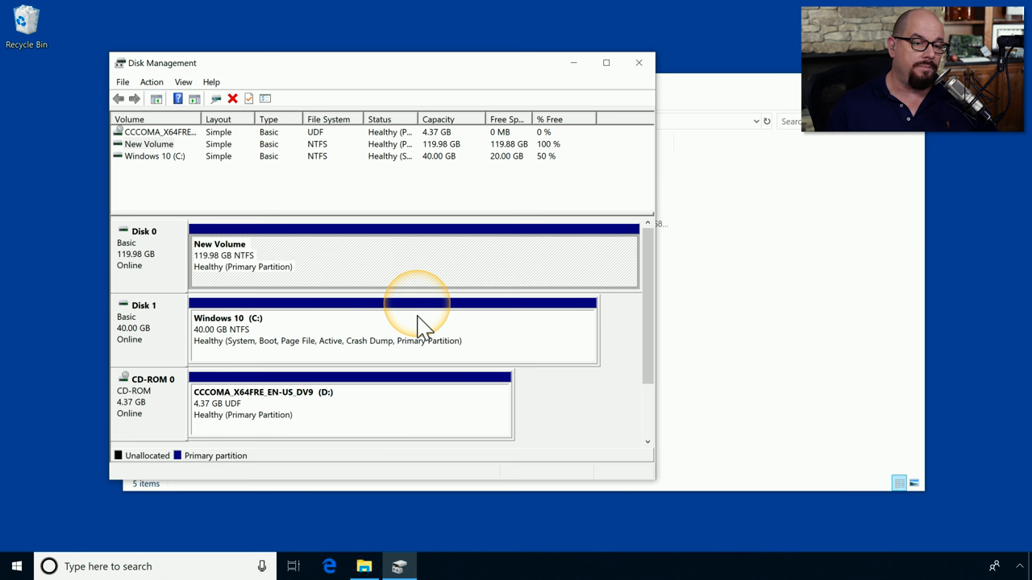
mouse_move(403, 303)
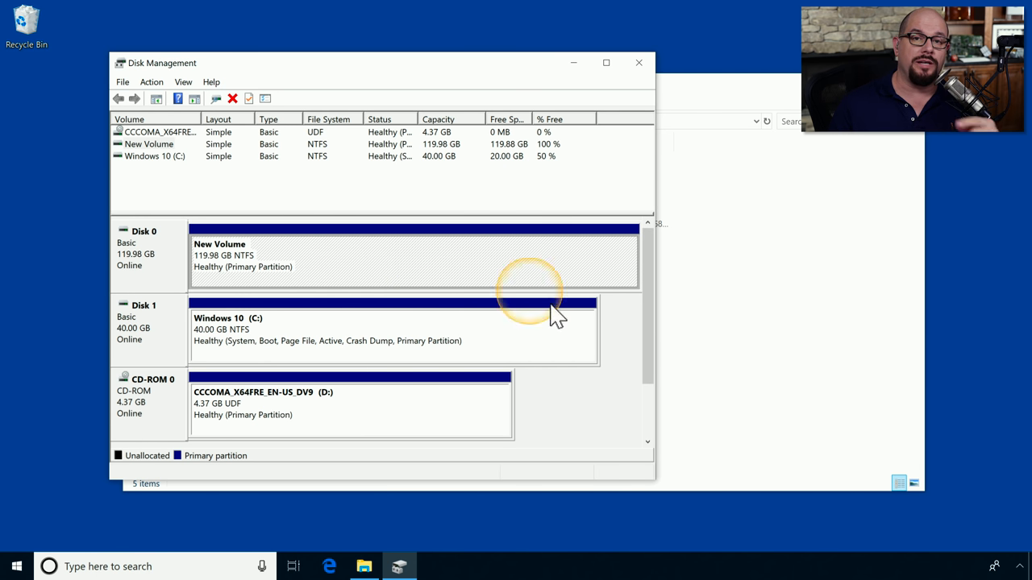
click(364, 566)
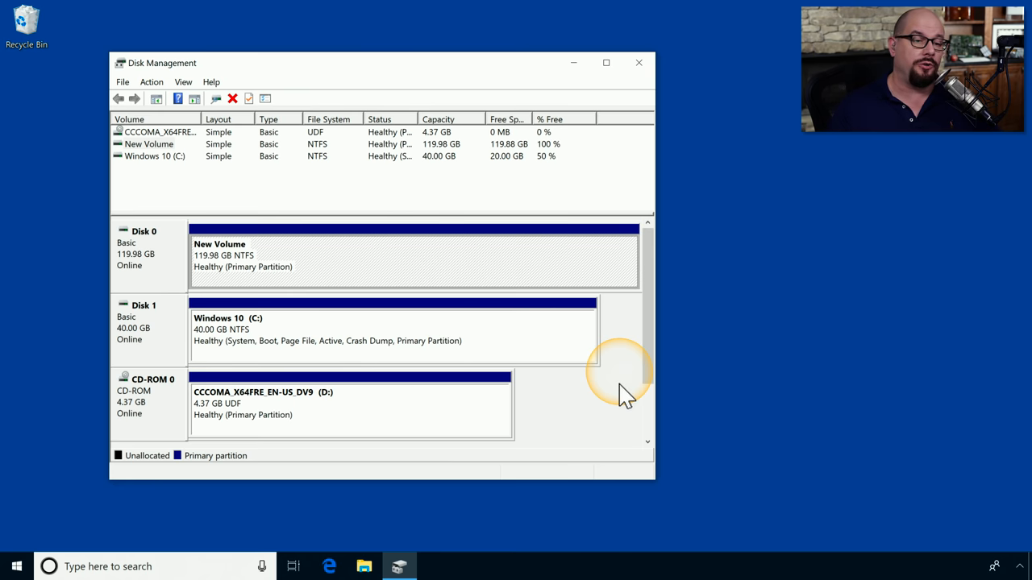
mouse_move(355, 270)
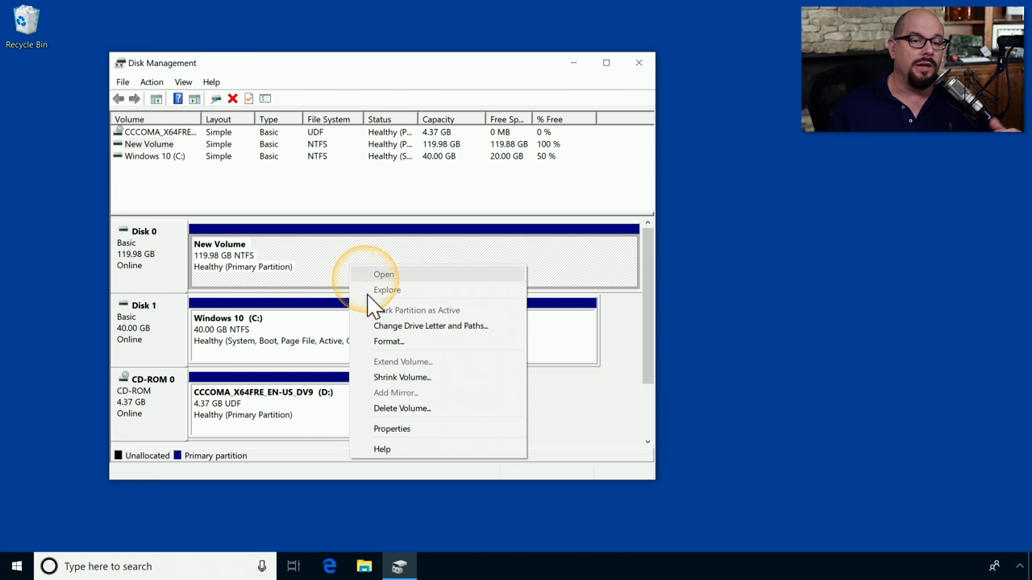
Shrink New Volume by 60000 MB, leaving 58.60 GB unallocated on Disk 0
click(401, 377)
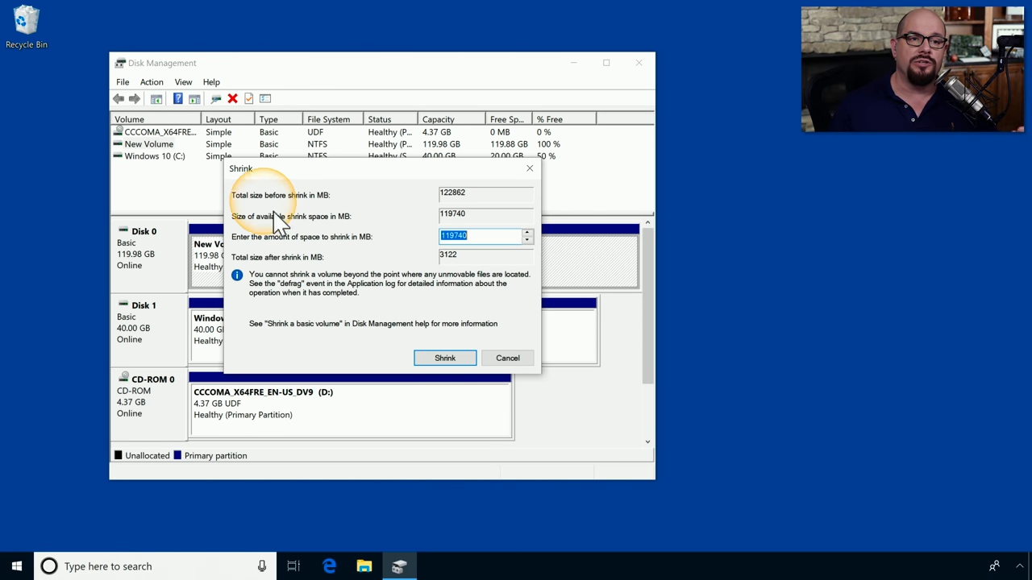
mouse_move(480, 210)
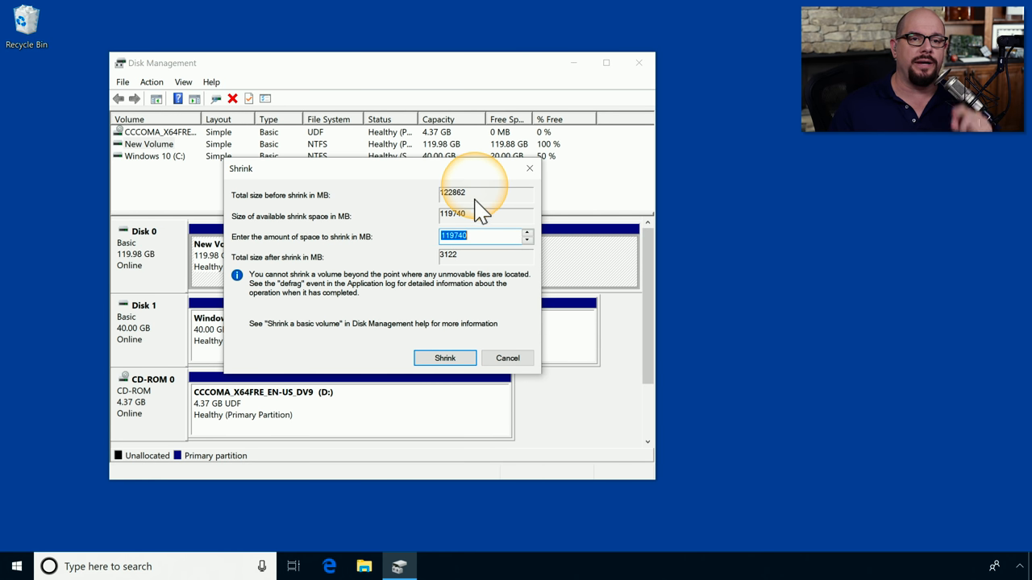
mouse_move(354, 223)
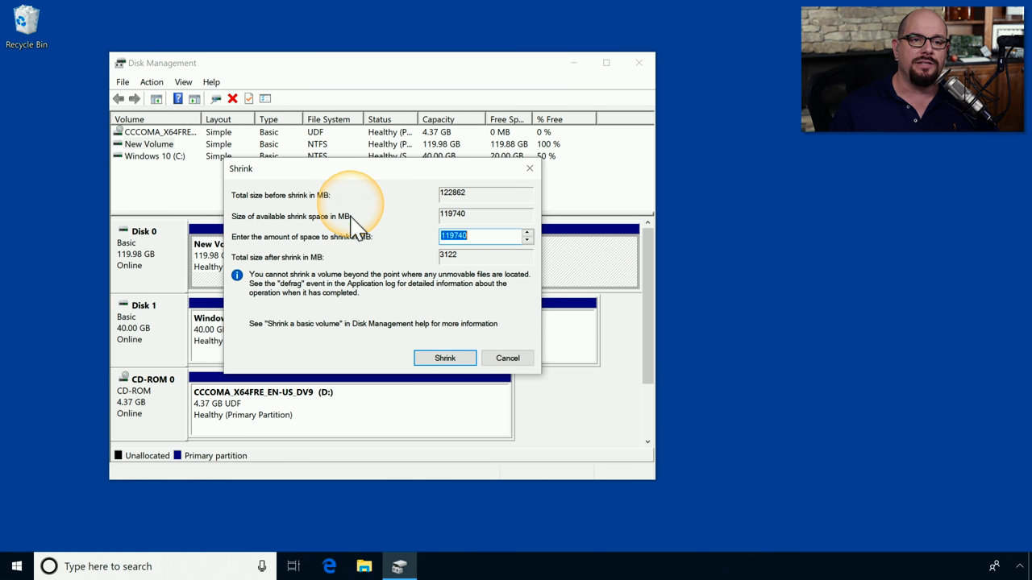
mouse_move(506, 242)
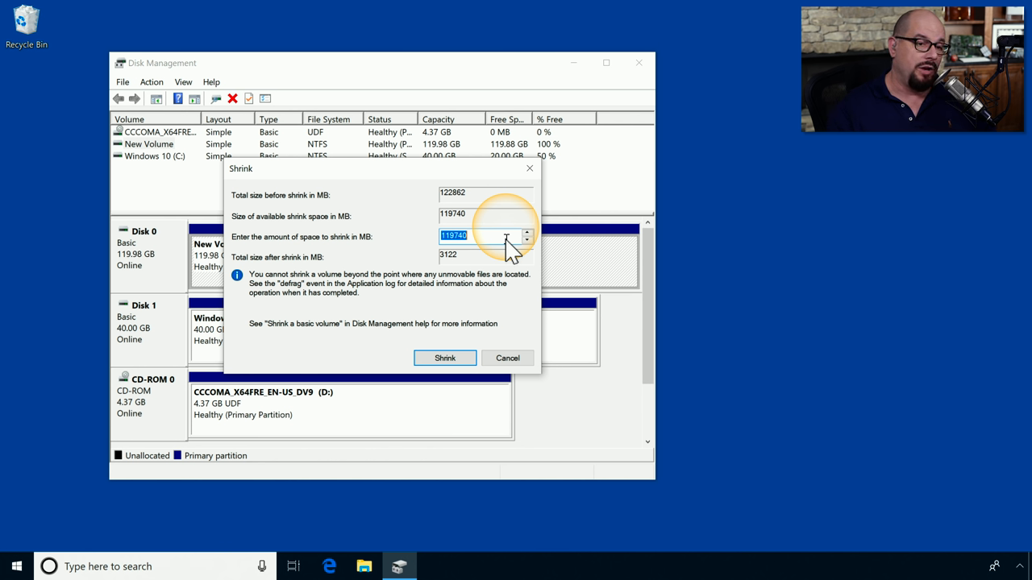
text(6)
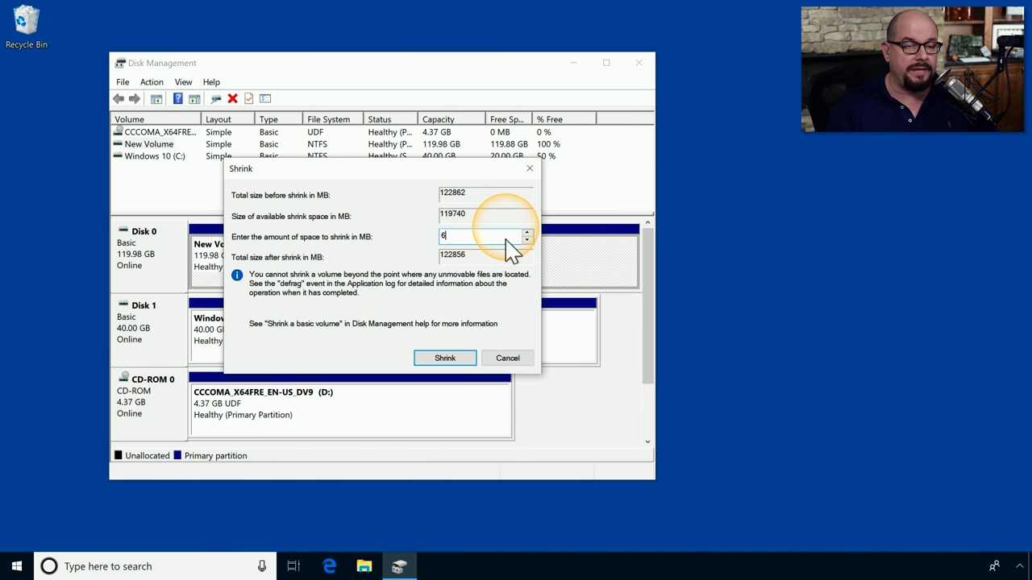
text(0000)
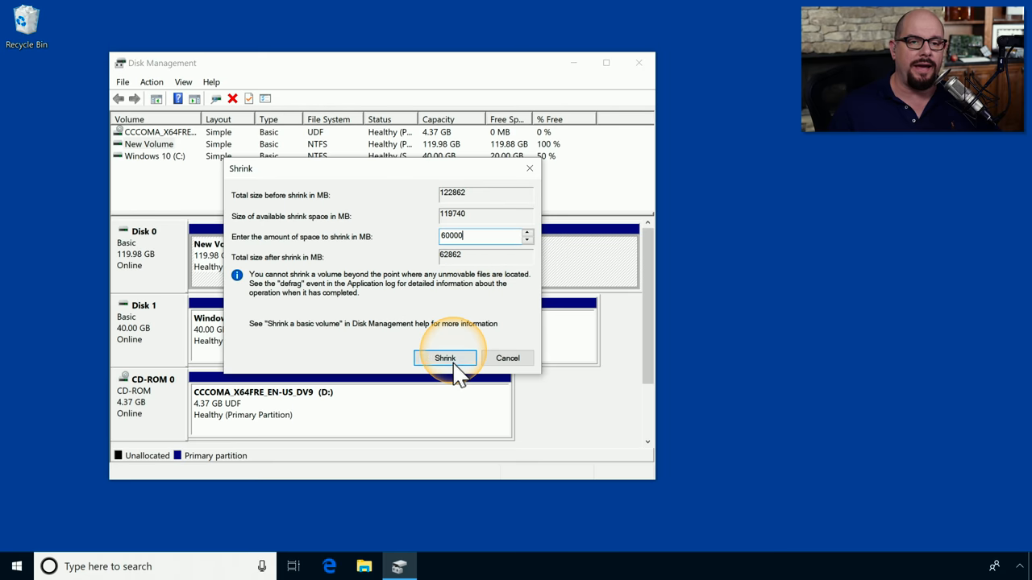
click(445, 358)
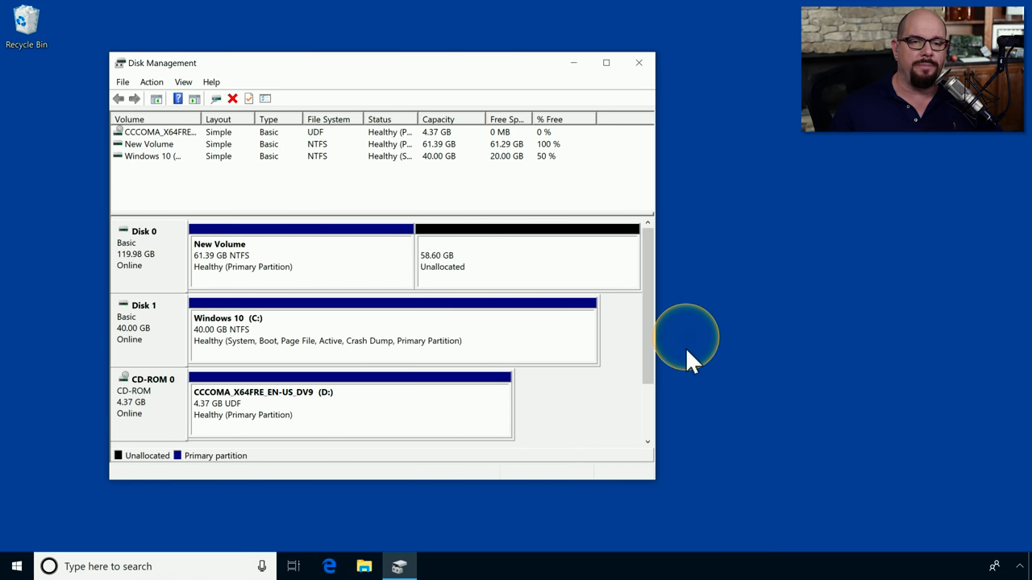
mouse_move(367, 271)
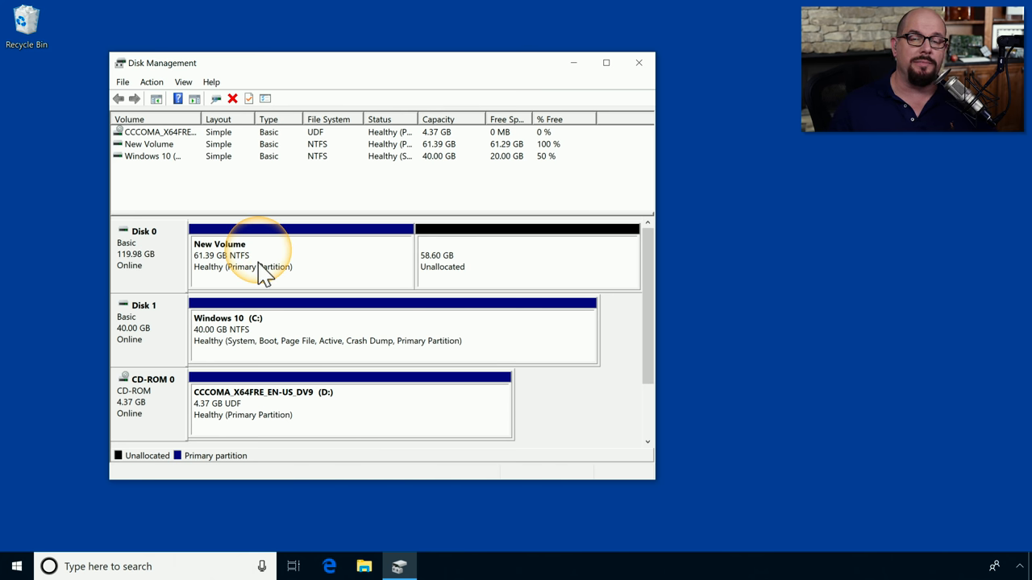
mouse_move(337, 287)
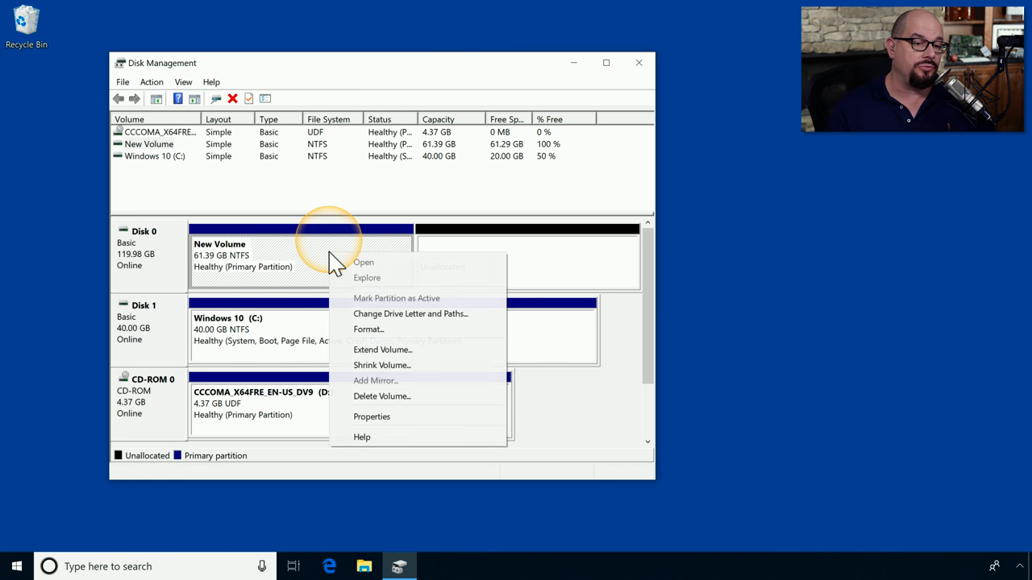
Extend New Volume using 20000 MB of Disk 0's unallocated space
click(383, 348)
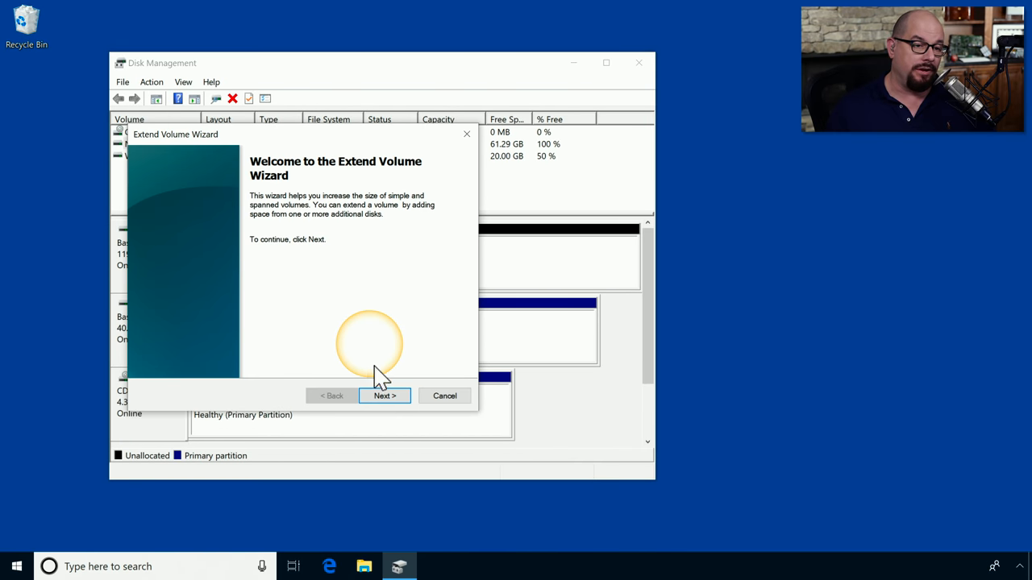
click(384, 395)
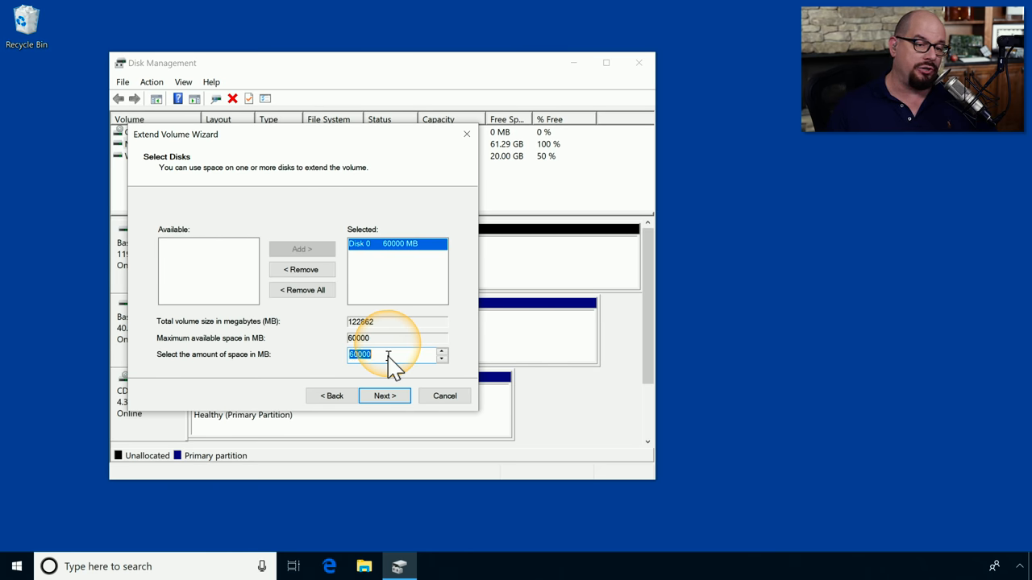
text(20000)
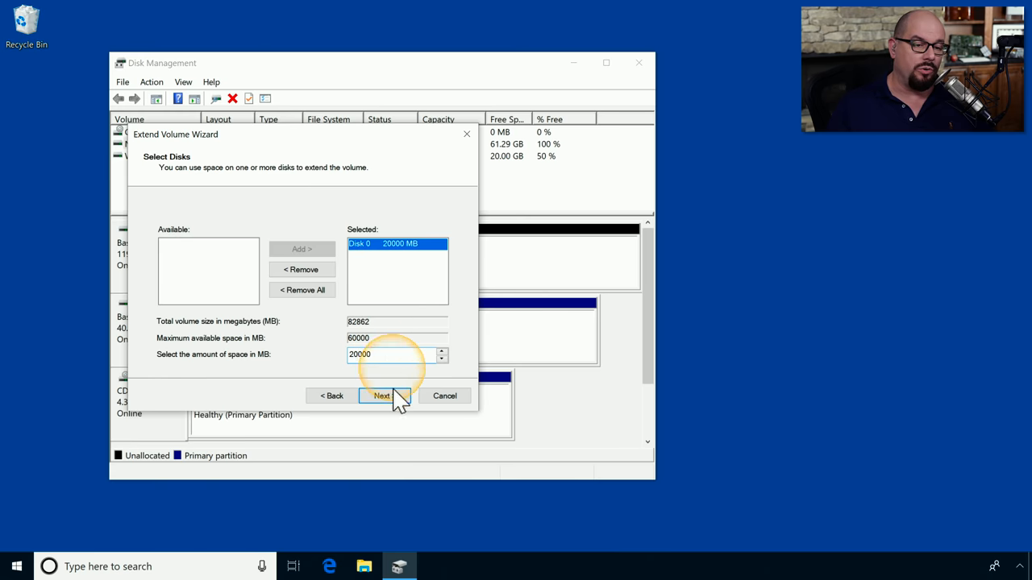
click(380, 397)
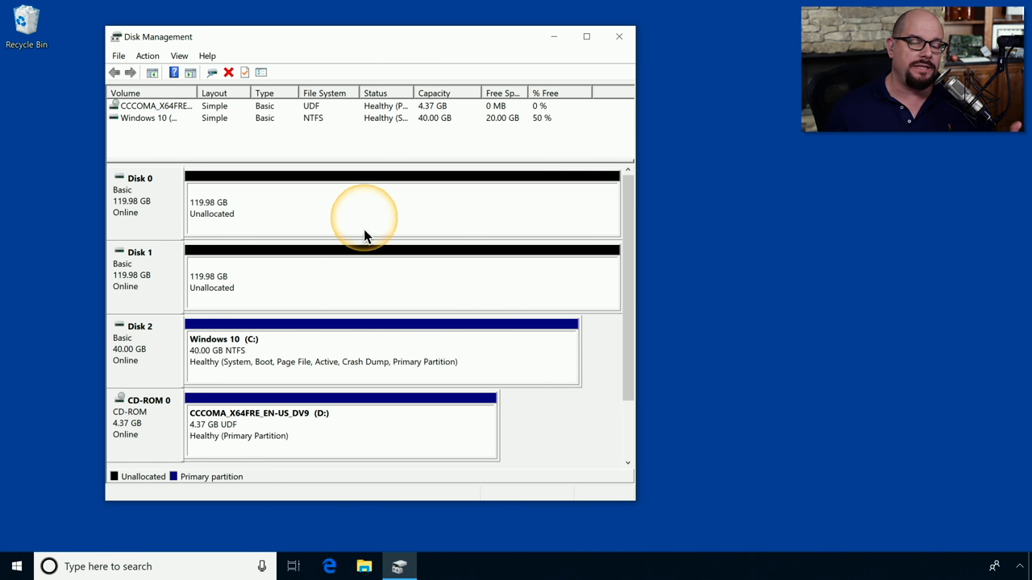
mouse_move(366, 203)
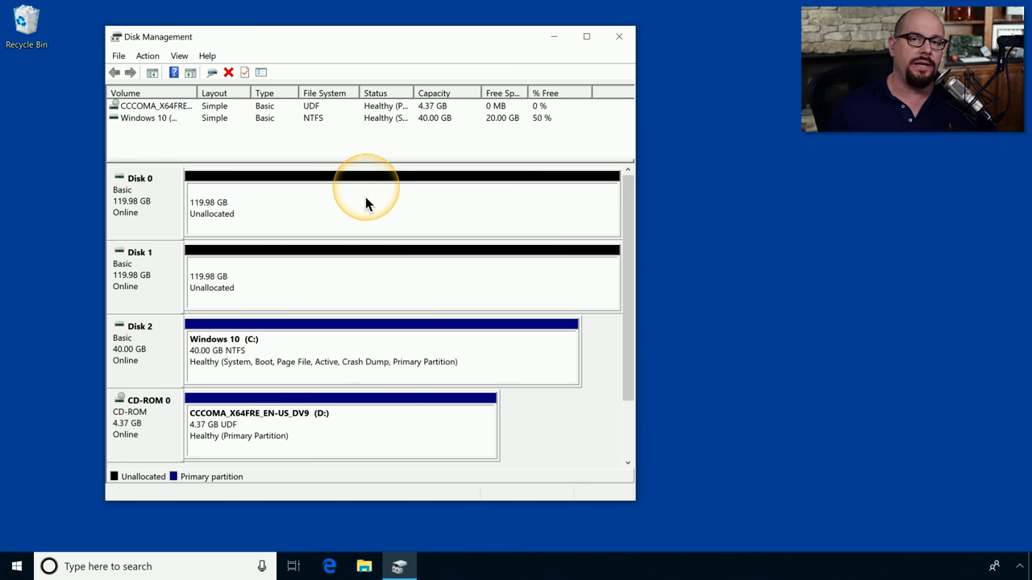
Launch the New Mirrored Volume wizard from Disk 0's unallocated space
right_click(371, 202)
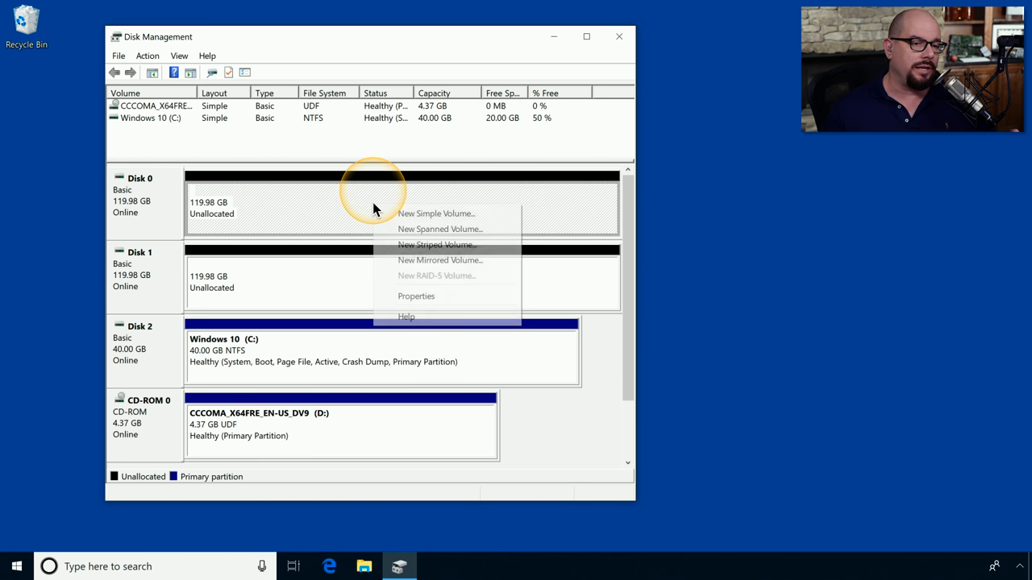
mouse_move(458, 265)
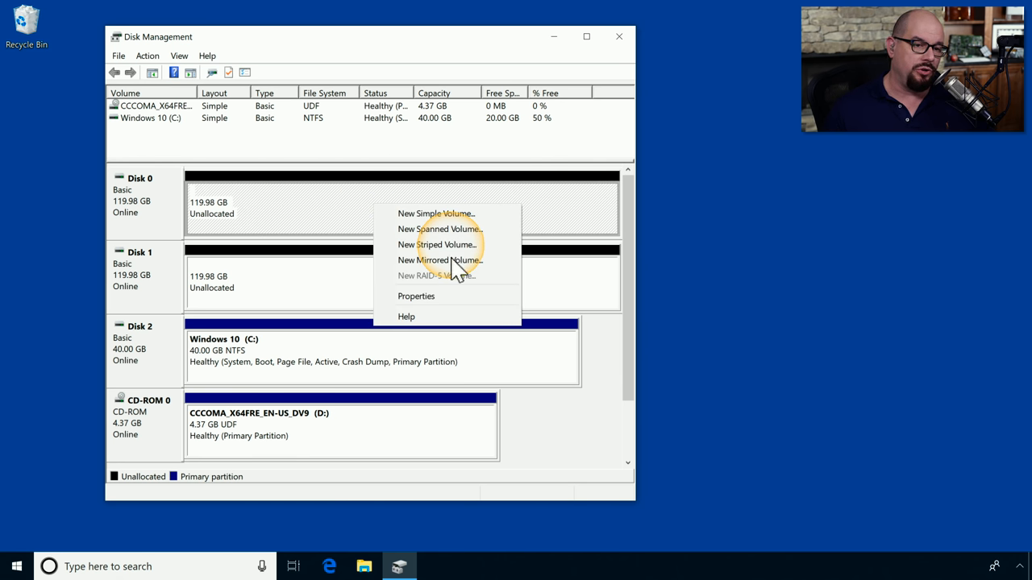
click(438, 260)
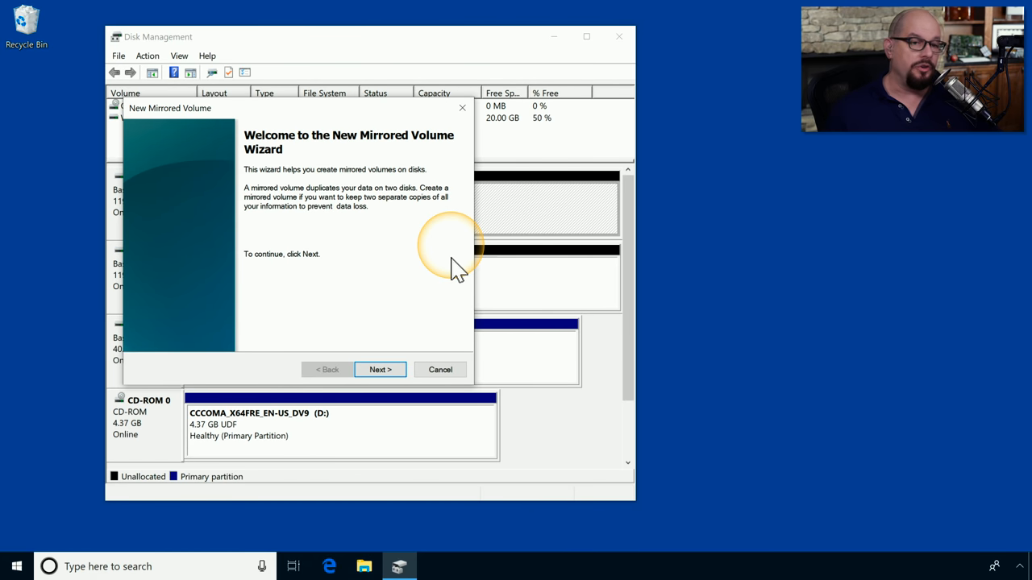
mouse_move(371, 261)
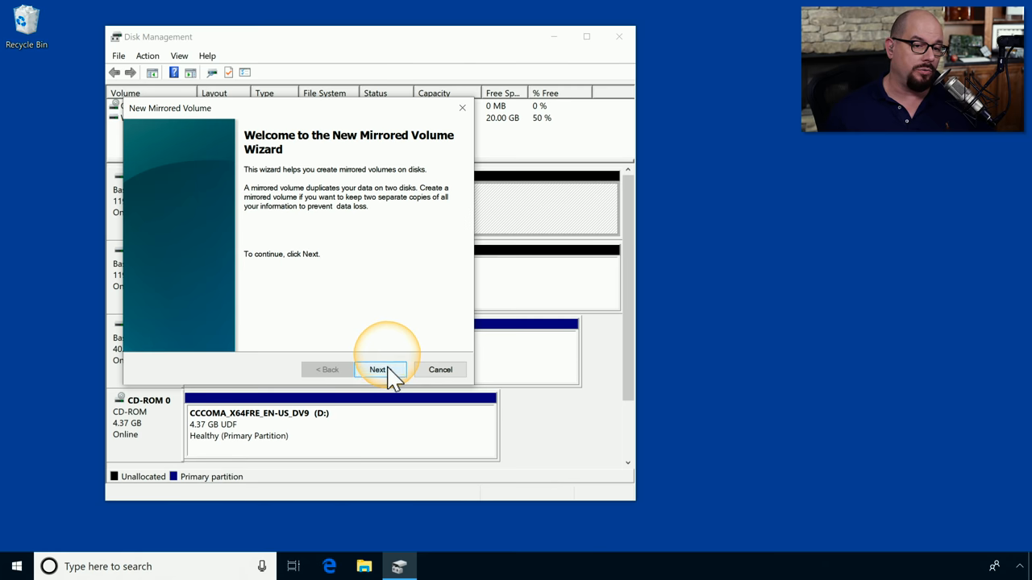
Add Disk 1 alongside Disk 0 for a 122862 MB mirror and continue to drive letters
click(377, 369)
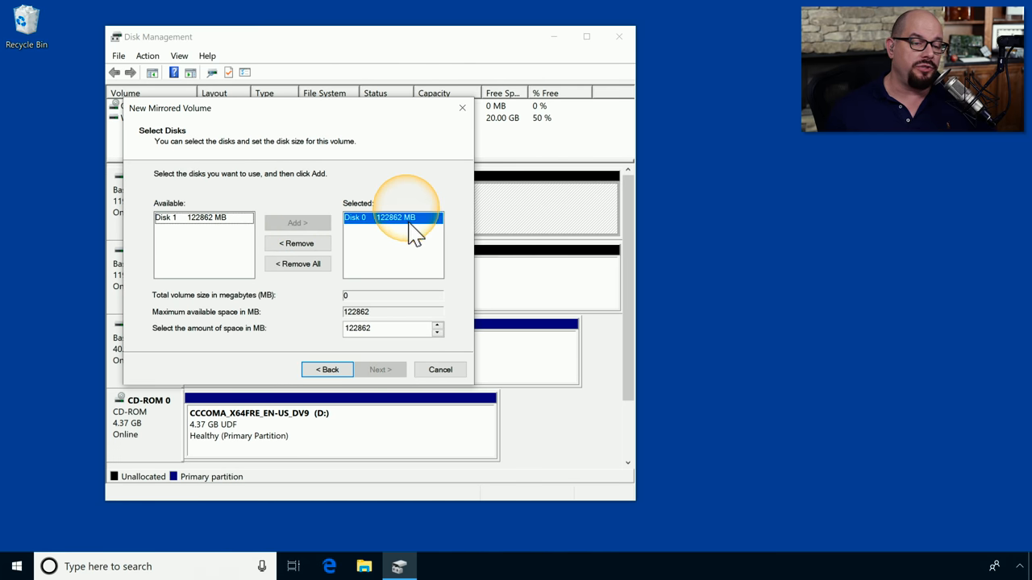
mouse_move(245, 222)
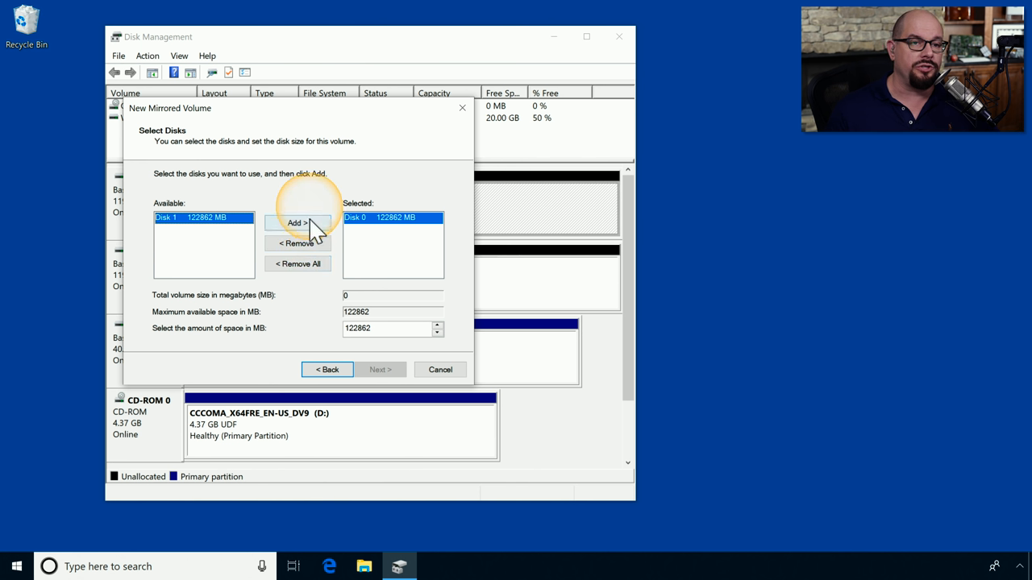
click(297, 223)
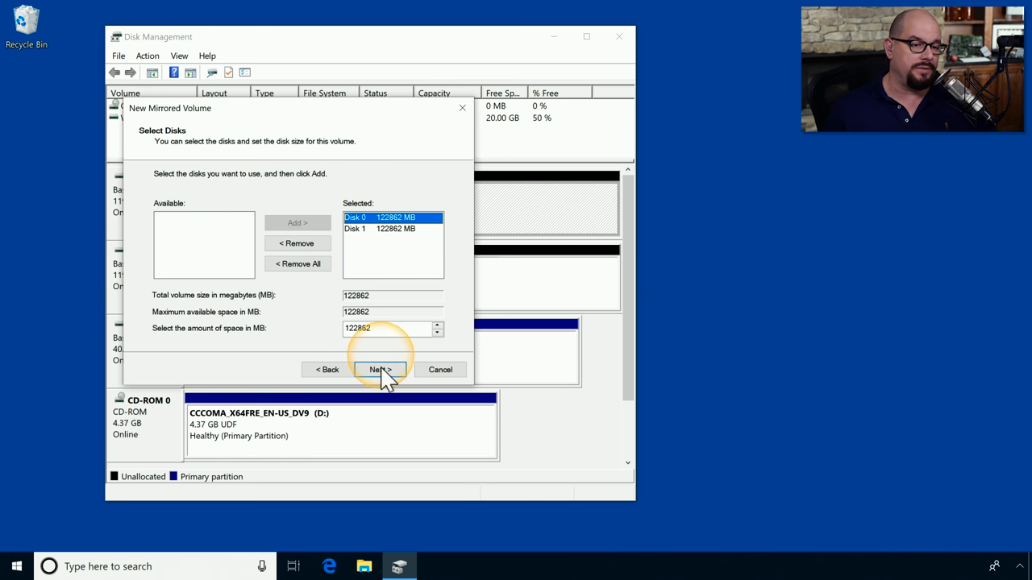
click(380, 370)
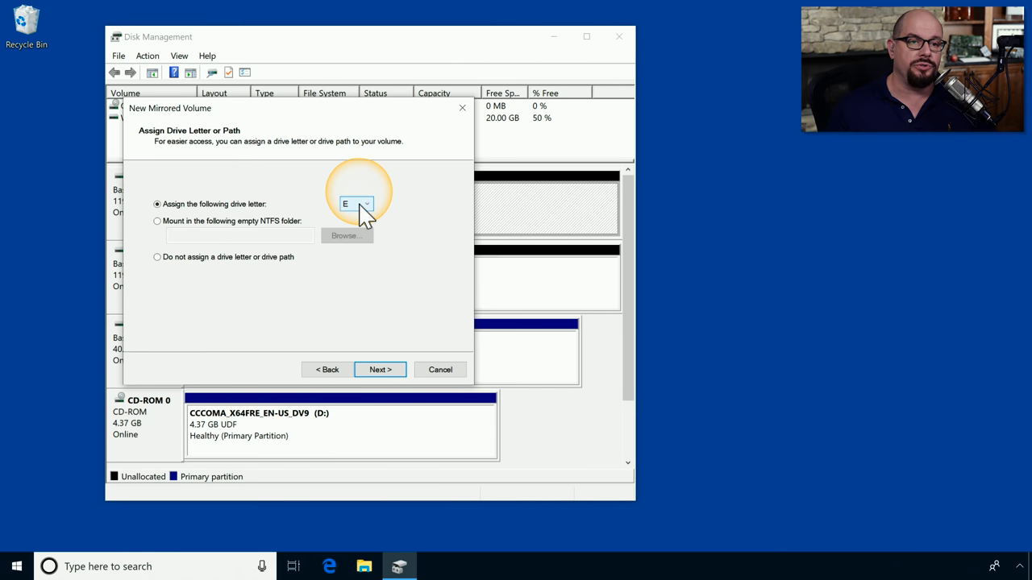
Keep drive letter E, enable quick NTFS format labelled New Volume, and reach the summary
click(381, 370)
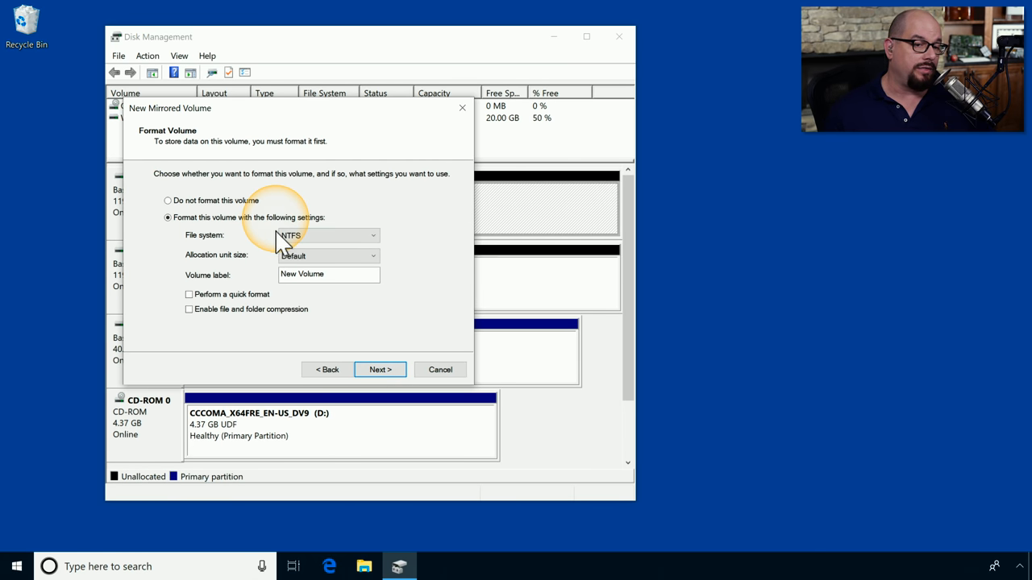
mouse_move(342, 290)
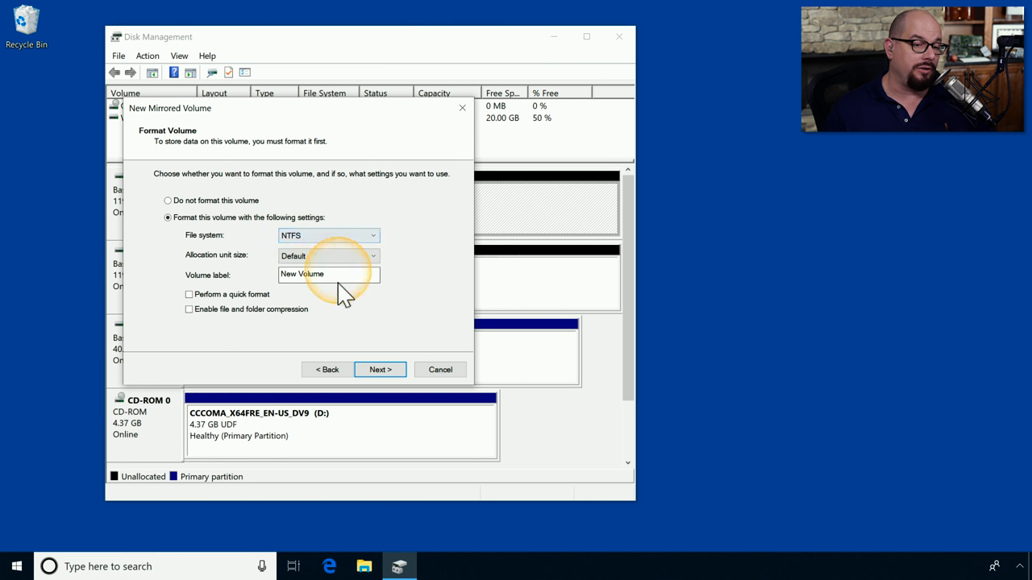
click(188, 293)
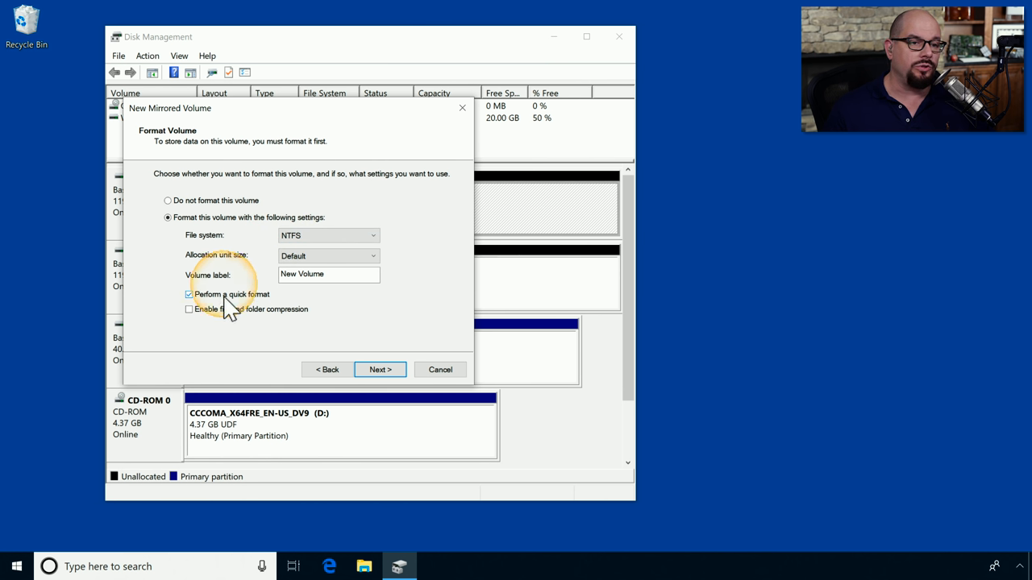
mouse_move(329, 367)
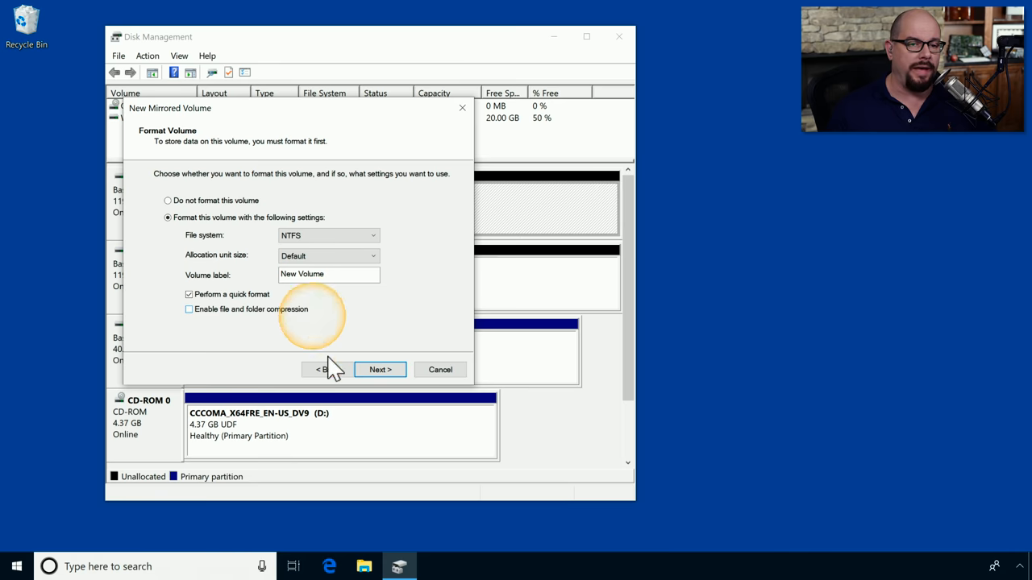
click(381, 369)
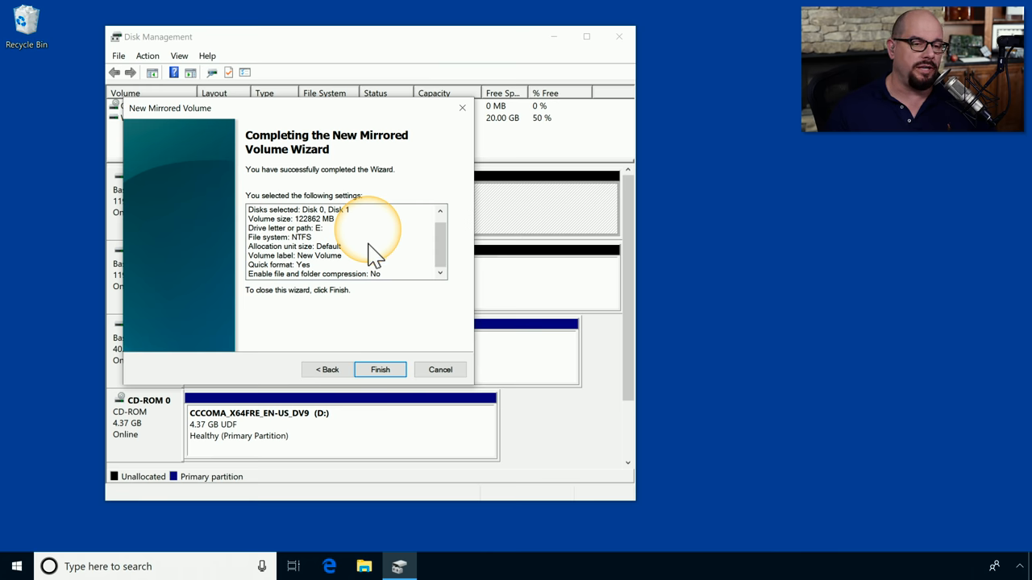
Finish the mirrored volume and approve converting Disks 0 and 1 to dynamic
click(381, 369)
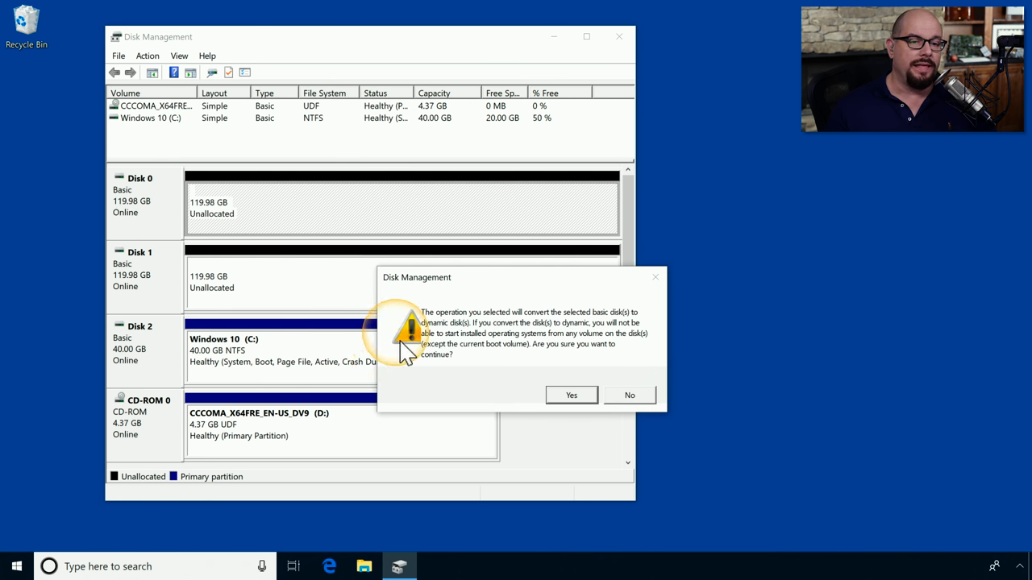
mouse_move(621, 339)
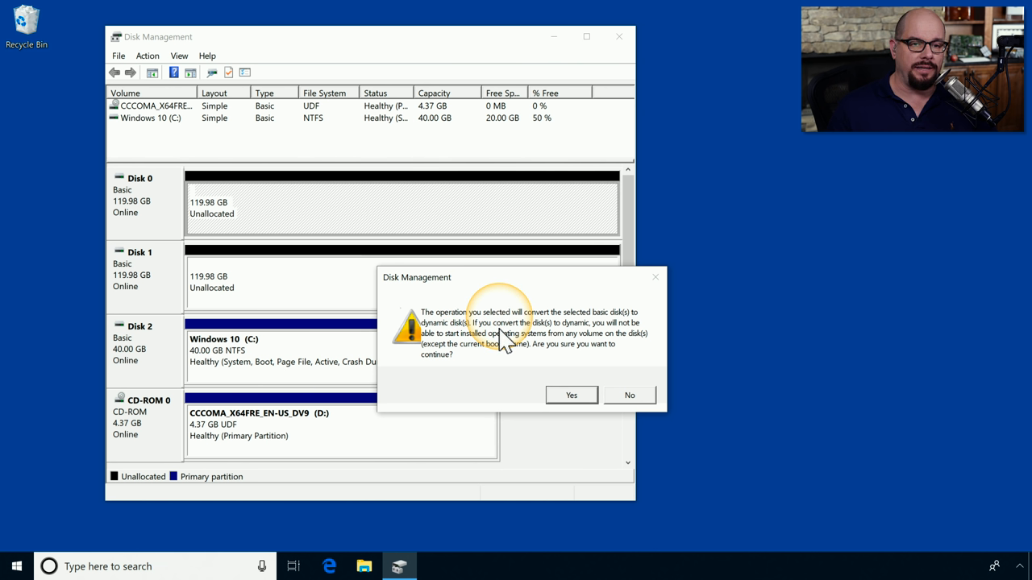
mouse_move(616, 347)
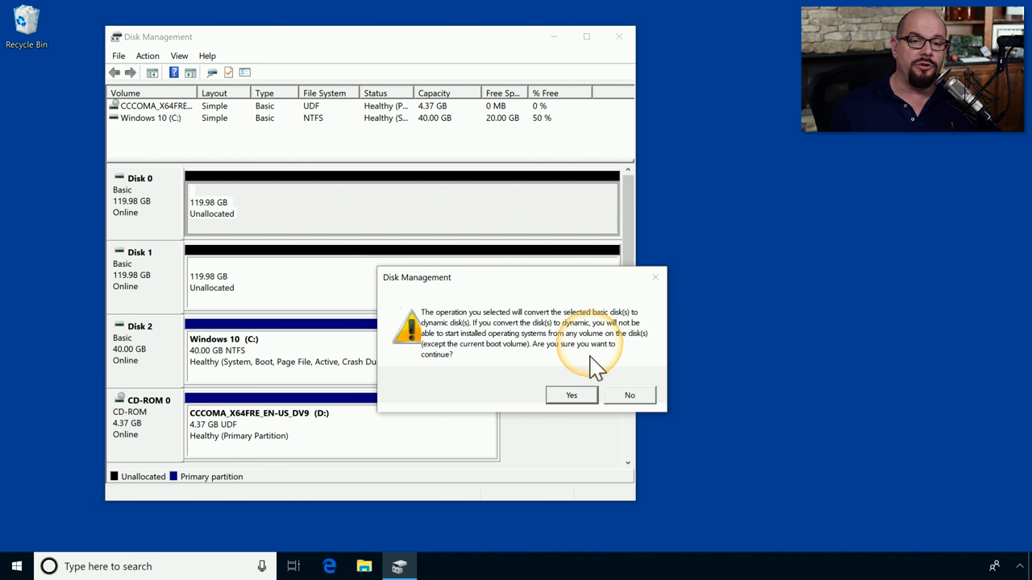
mouse_move(500, 375)
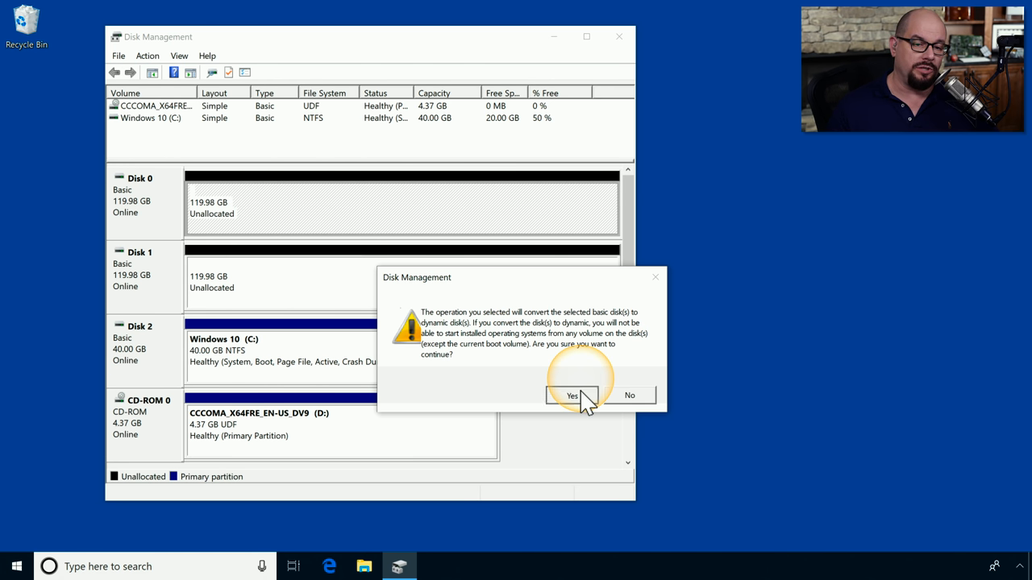
click(572, 395)
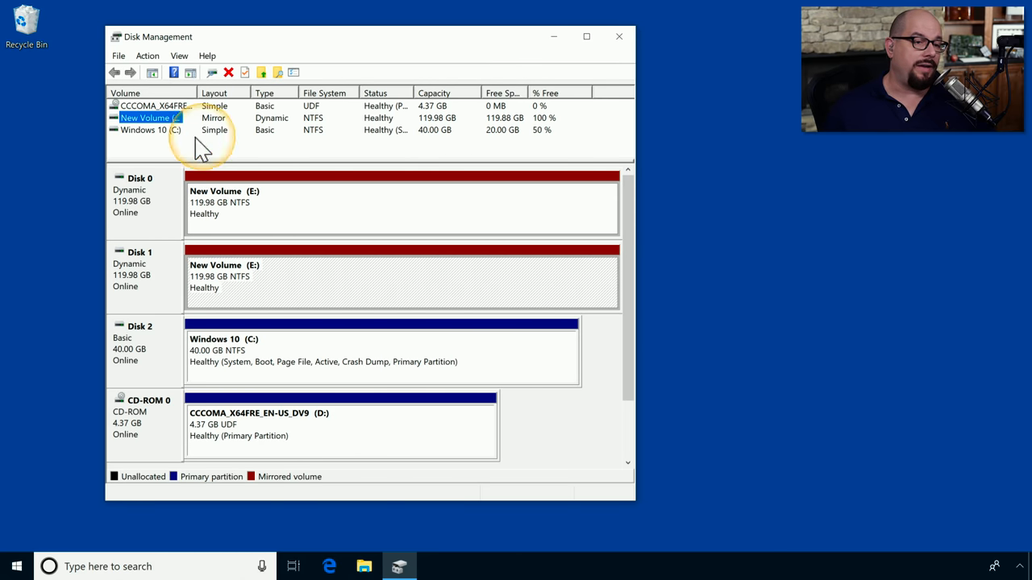
mouse_move(224, 162)
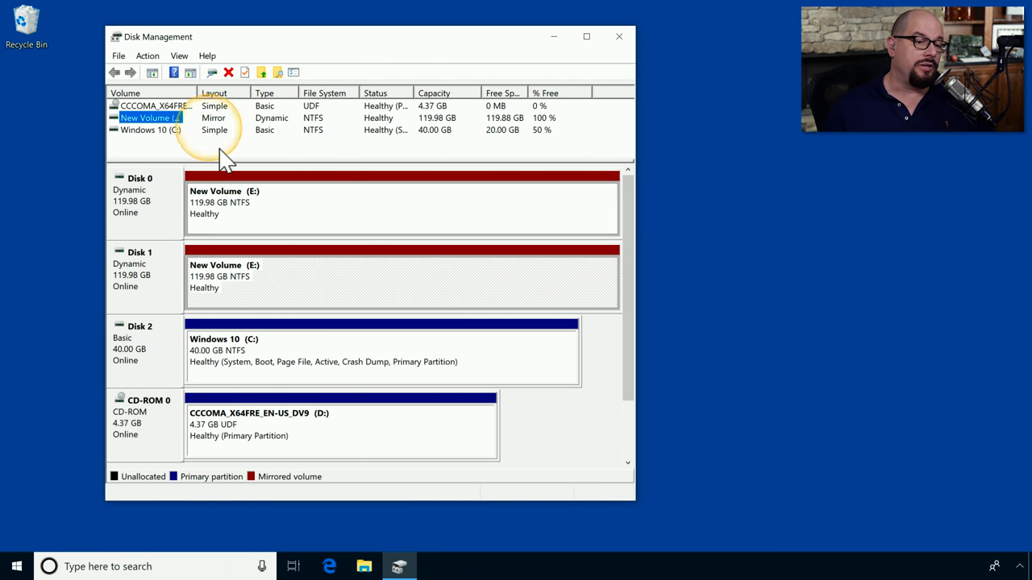
mouse_move(254, 223)
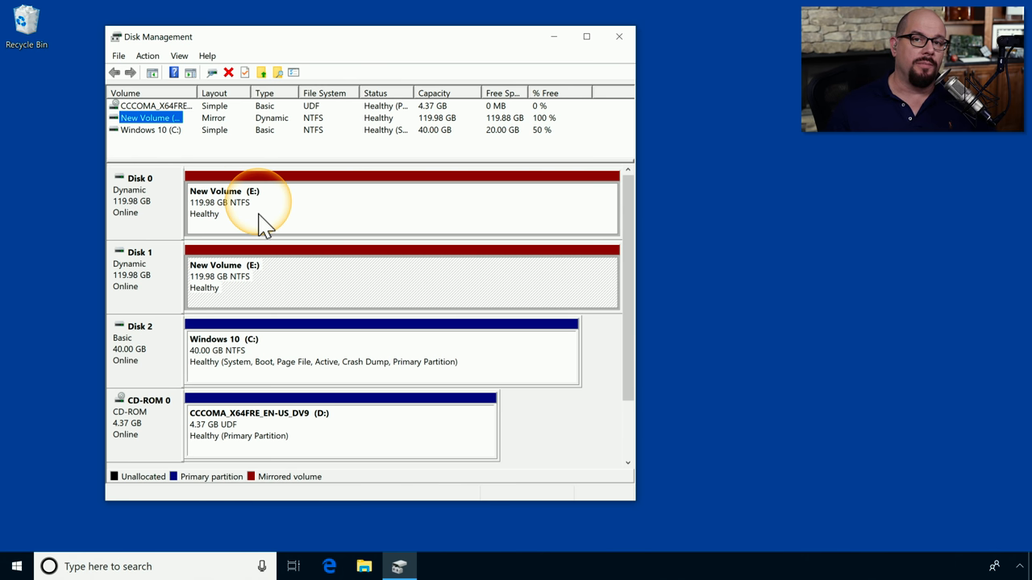
mouse_move(374, 241)
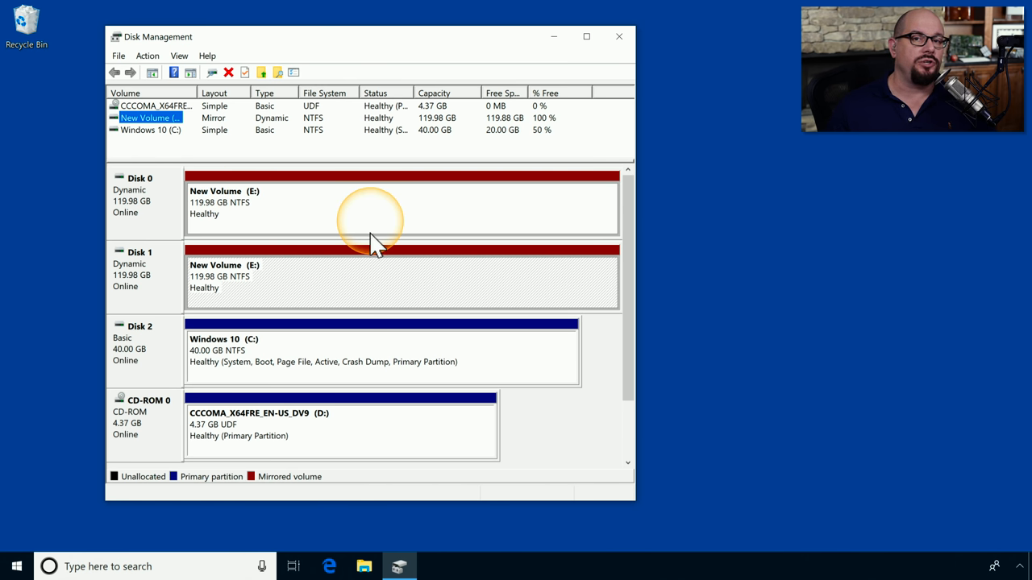